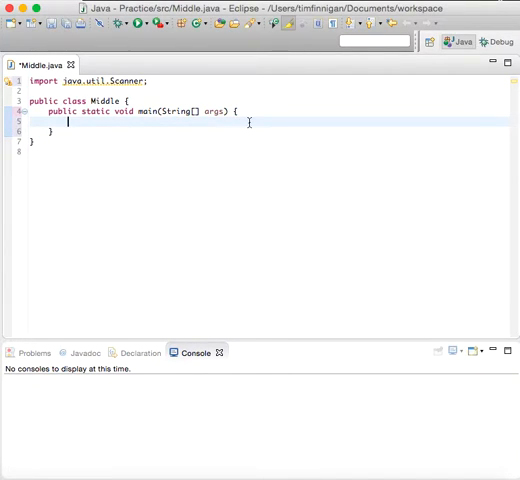
# Create a Scanner named in on System.in inside main
pyautogui.write('Scanner in')
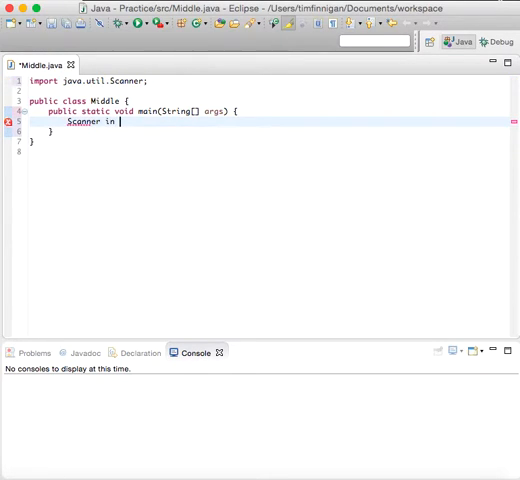
pyautogui.write('= new')
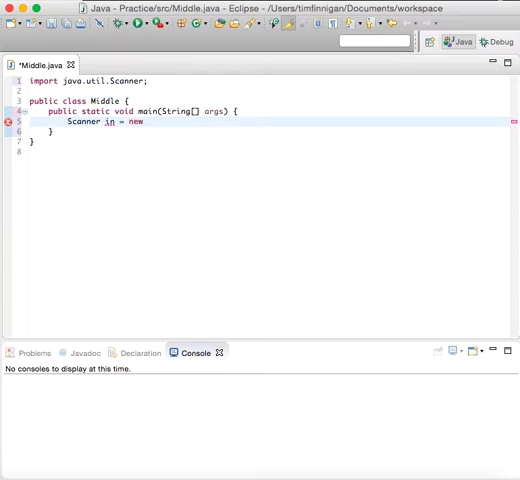
pyautogui.write('Scanner(System')
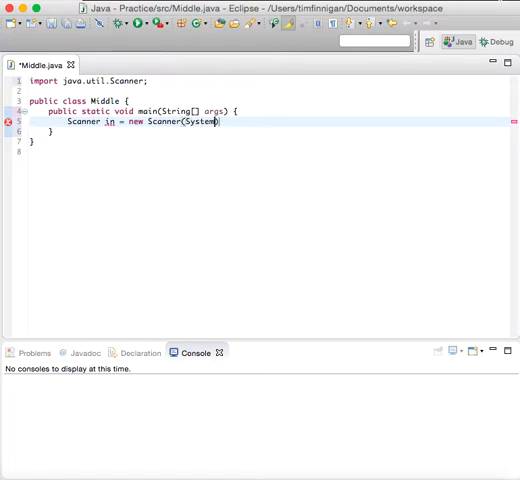
pyautogui.write('.in);')
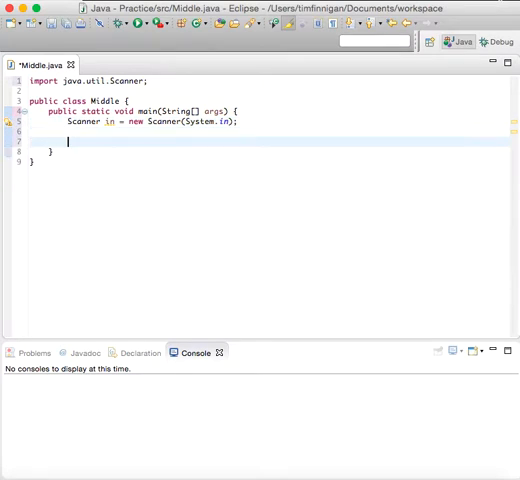
# Prompt 'Enter a s…', read String str with in.next(), and declare int position and length
pyautogui.write('St')
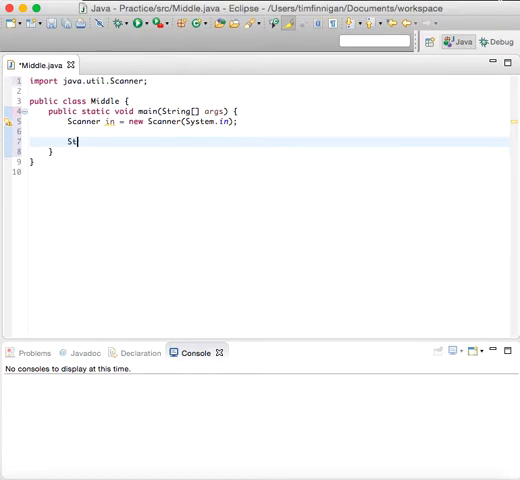
pyautogui.write('ystem.out.print')
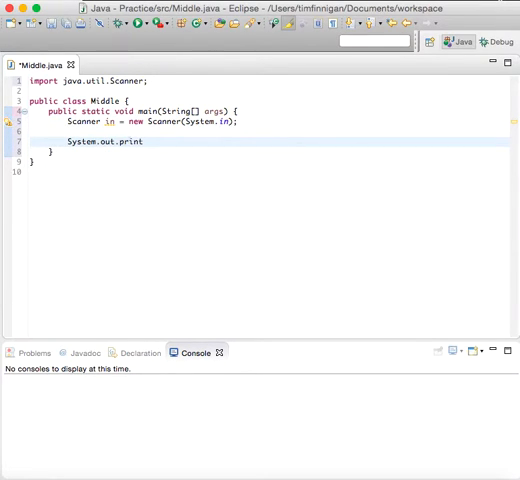
pyautogui.write('("Enter a string:')
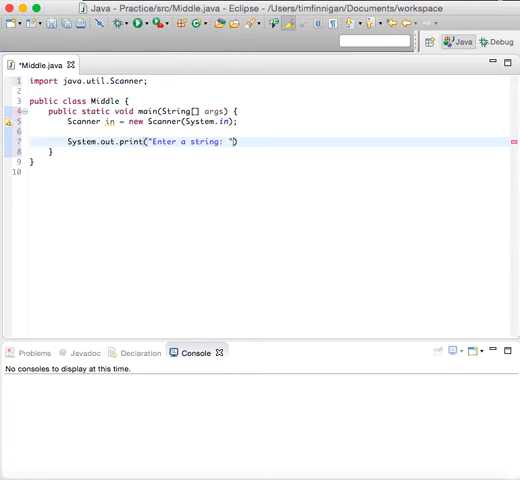
pyautogui.write(';')
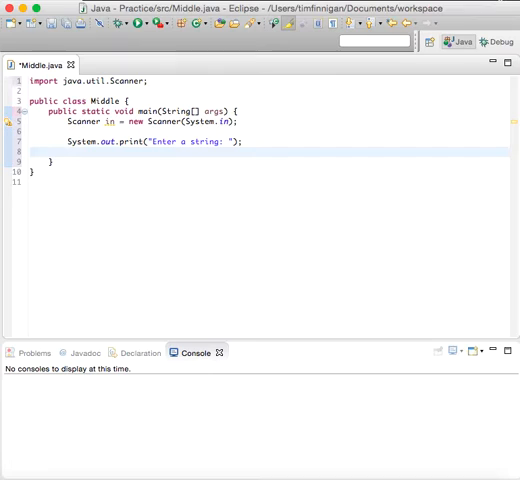
pyautogui.write('String str')
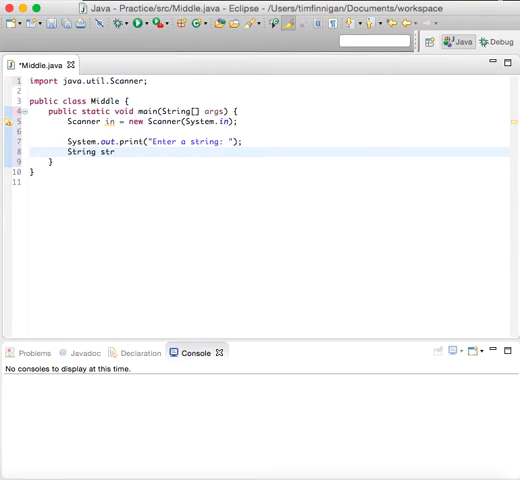
pyautogui.write('= in.next();')
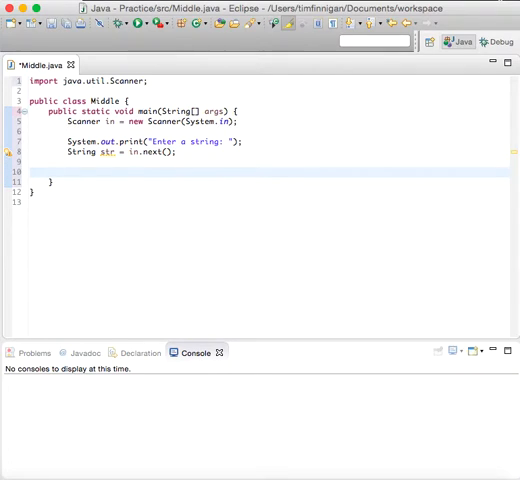
pyautogui.write('int position;')
pyautogui.write('int leng')
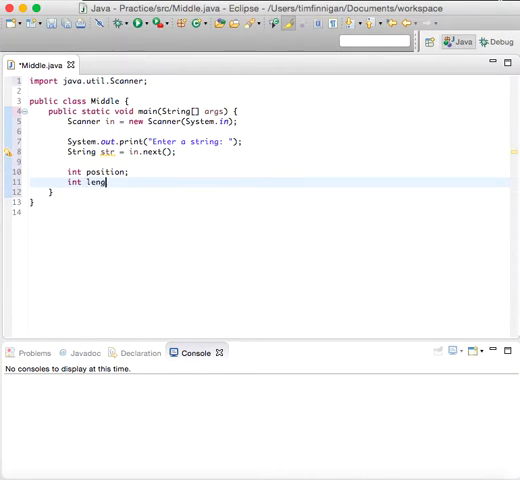
pyautogui.write('th;')
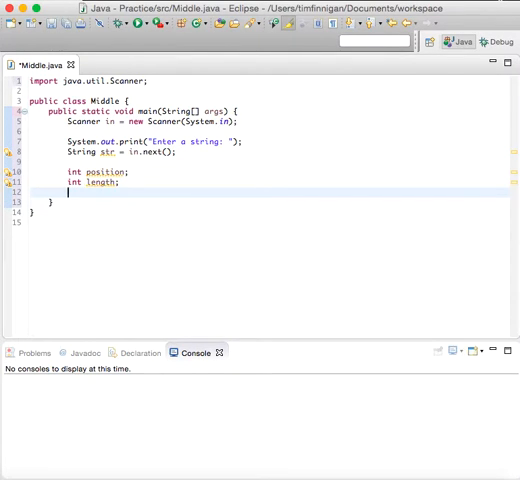
# Add if (str.length() % 2 == 1) setting position = str.length() / 2 and length = 1
pyautogui.write('if (st')
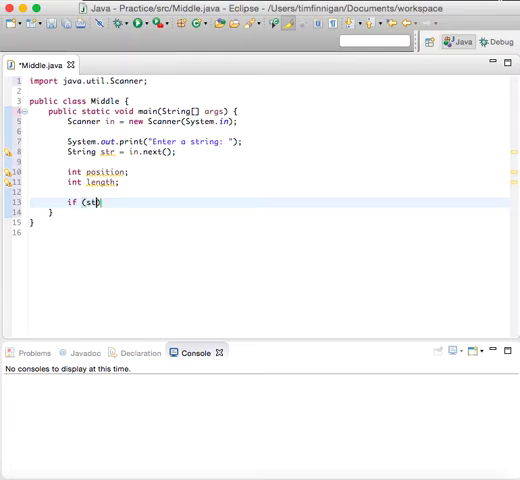
pyautogui.write('r.length(')
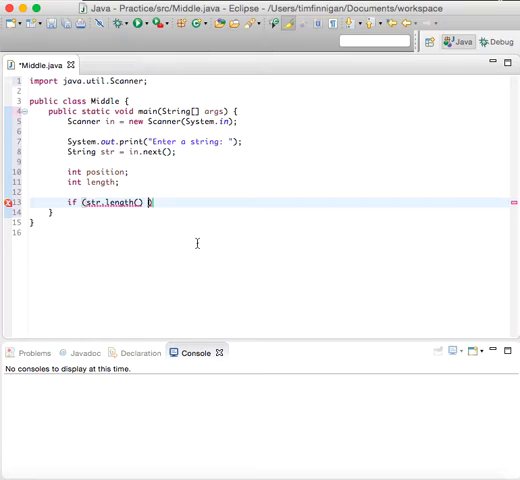
pyautogui.write('% 2')
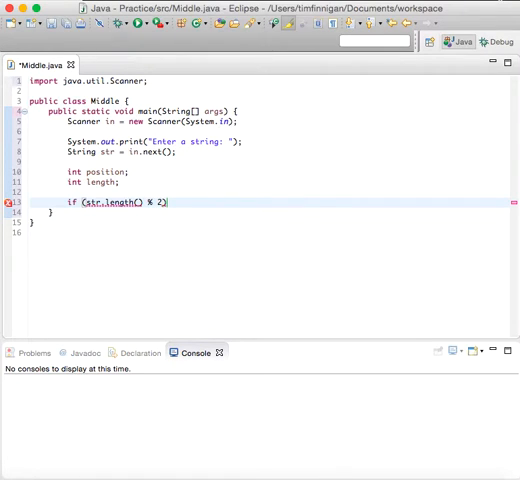
pyautogui.write('== 1')
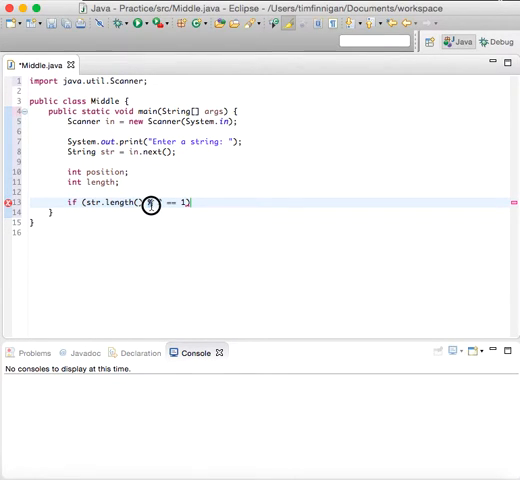
pyautogui.write('% 2')
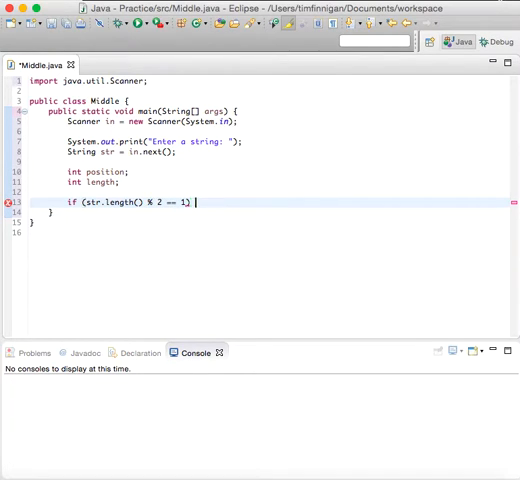
pyautogui.write('{')
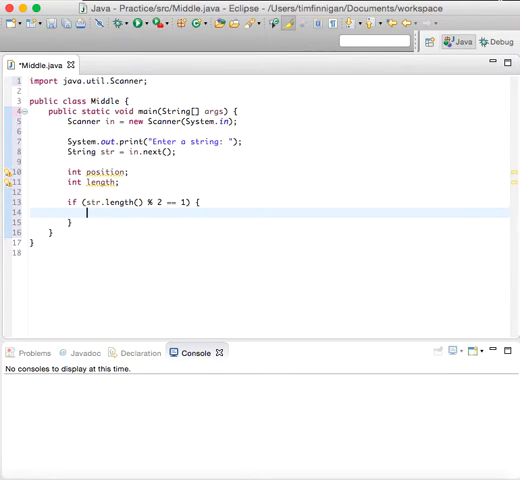
pyautogui.write('position = st')
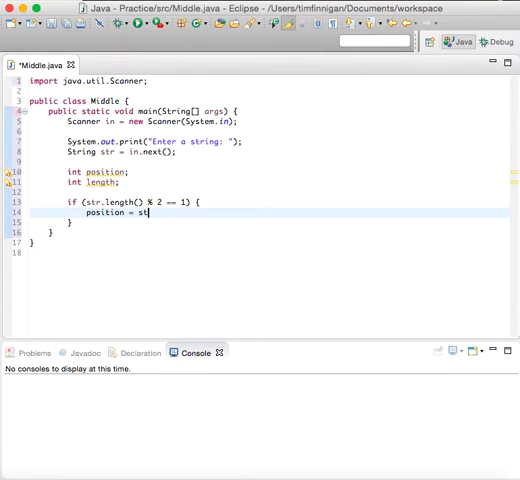
pyautogui.write('.length() / 2;')
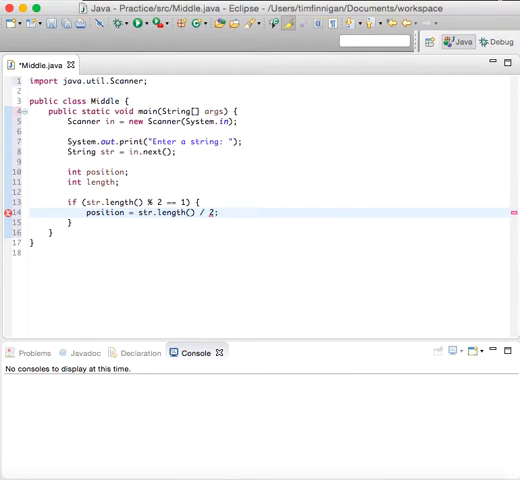
pyautogui.write('length')
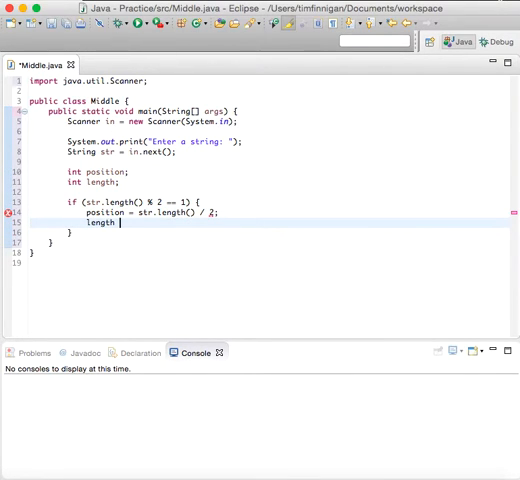
pyautogui.write('= 1;')
pyautogui.write('else {')
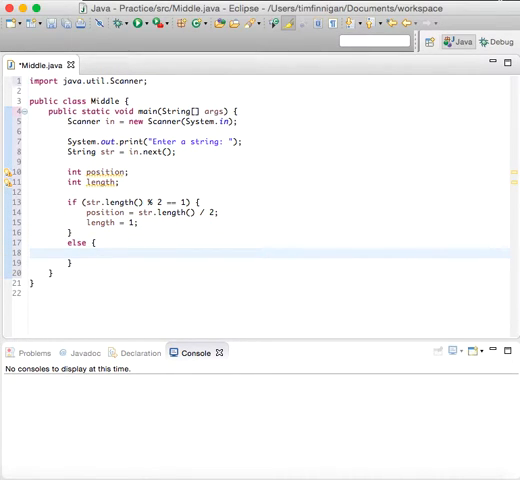
# In the else block, set position = str.length() / 2 - 1 and length = 2
pyautogui.write('position')
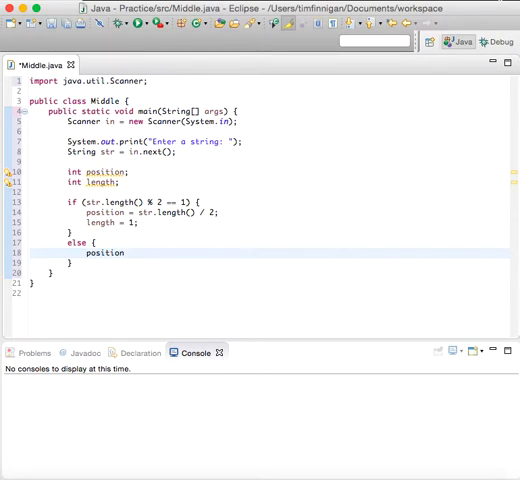
pyautogui.write('= str.length() / 2 - 1;')
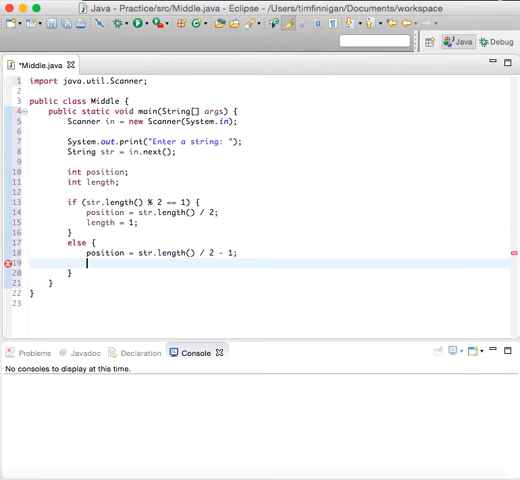
pyautogui.write('length = 2;')
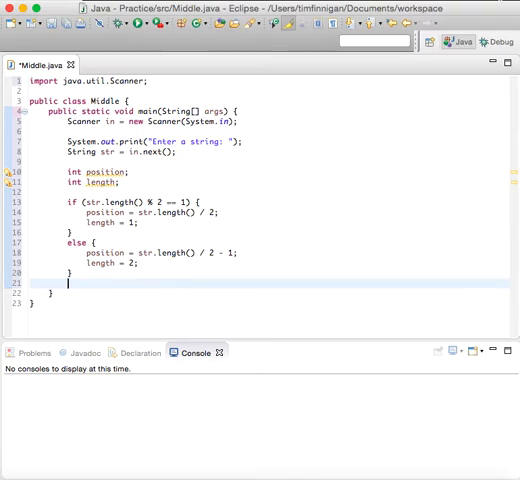
# Add String result = str.substring(position, position + length)
pyautogui.write('St')
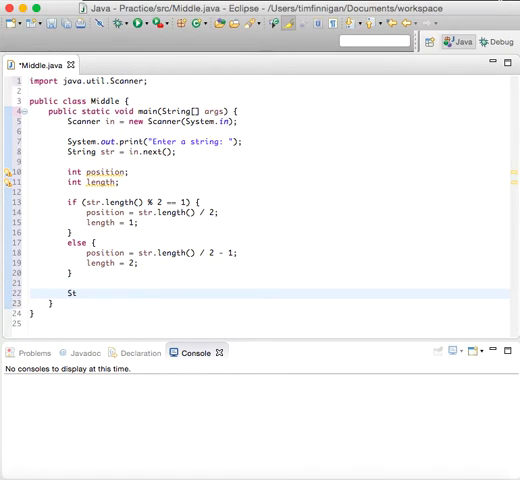
pyautogui.write('ring resu')
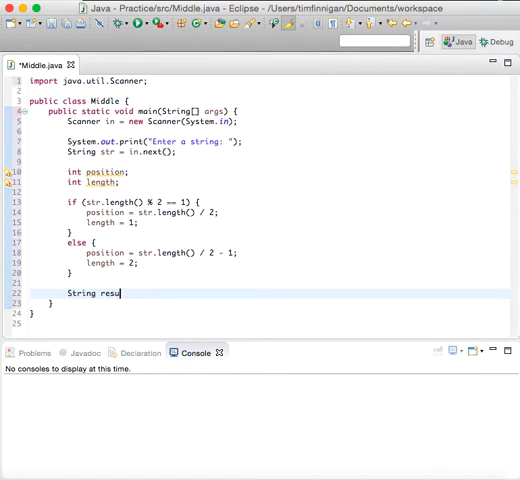
pyautogui.write('lt = str.substring(position, position + length')
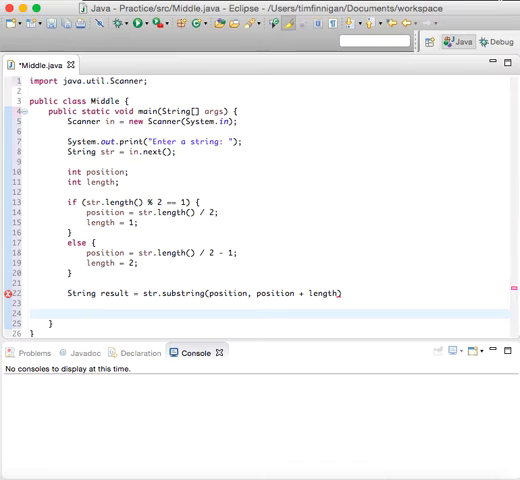
# Add System.out.println("Middle: " + result), then save and run Middle
pyautogui.write('S')
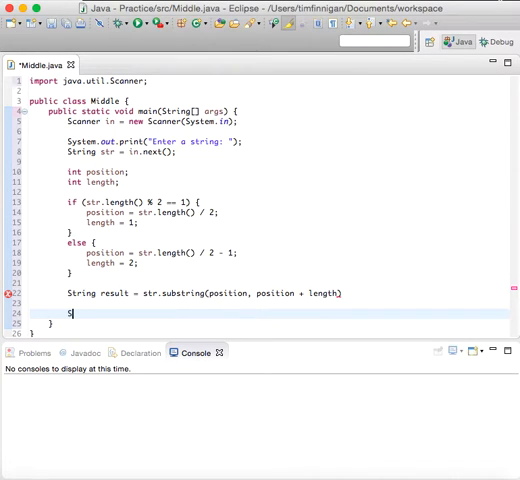
pyautogui.write('ystem.out.println("Middle: "')
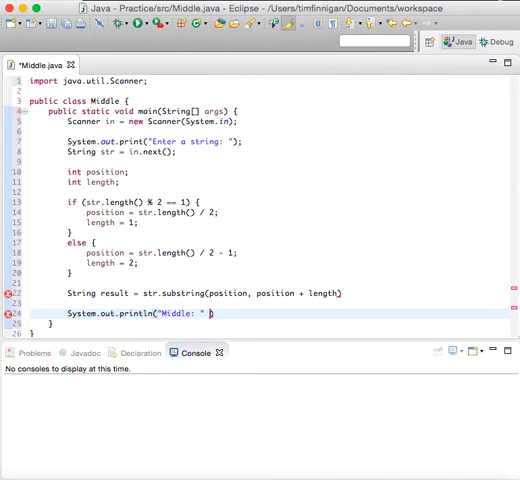
pyautogui.write('+ result)')
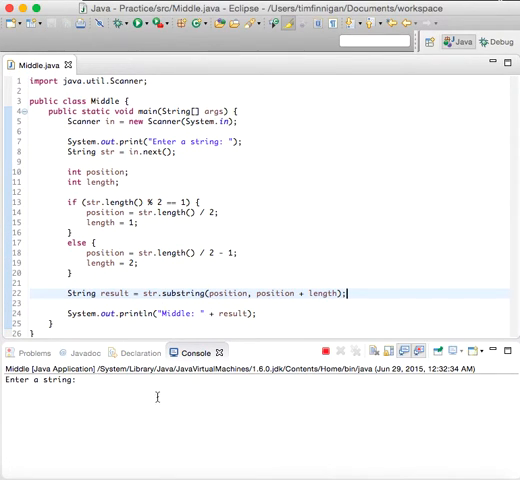
# Enter 'monkey' in the console, producing 'Middle: nk'
pyautogui.write('Hello')
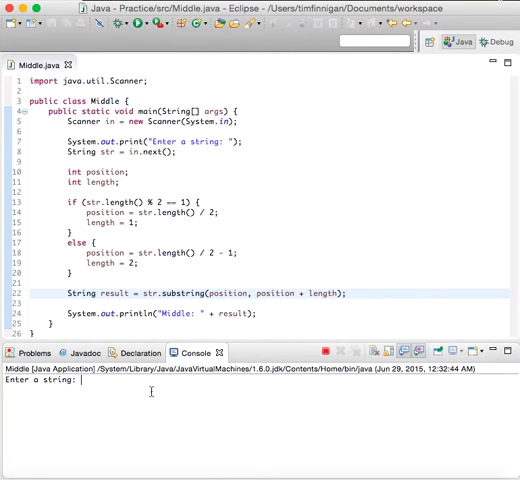
pyautogui.write('moni')
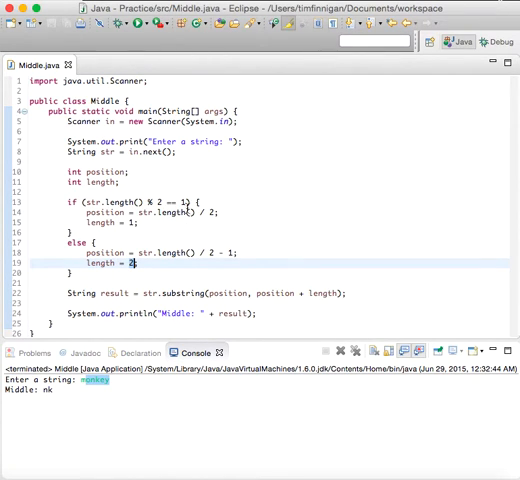
pyautogui.moveTo(185, 205)
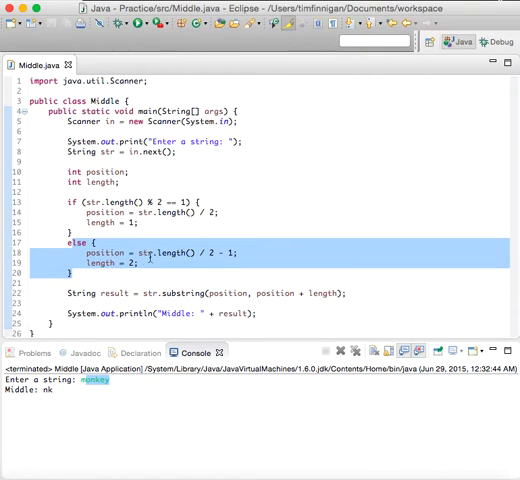
pyautogui.moveTo(180, 251)
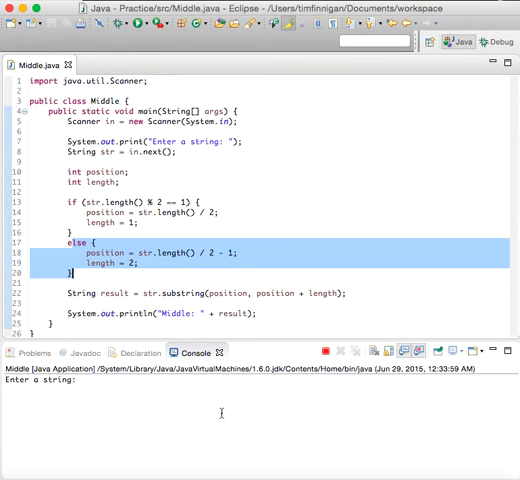
# Enter 'money' in the console for 'Middle: n', then point at str.length() / 2
pyautogui.write('money')
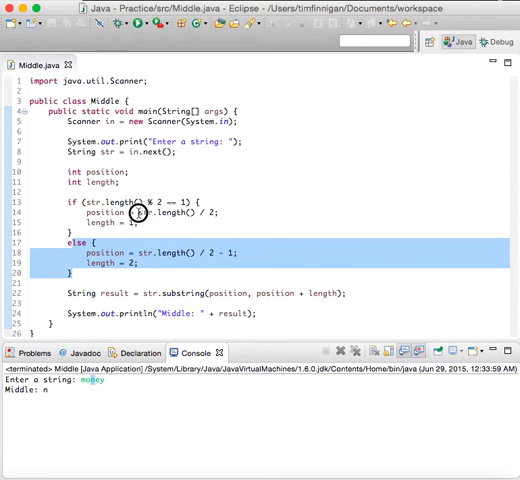
pyautogui.click(228, 213)
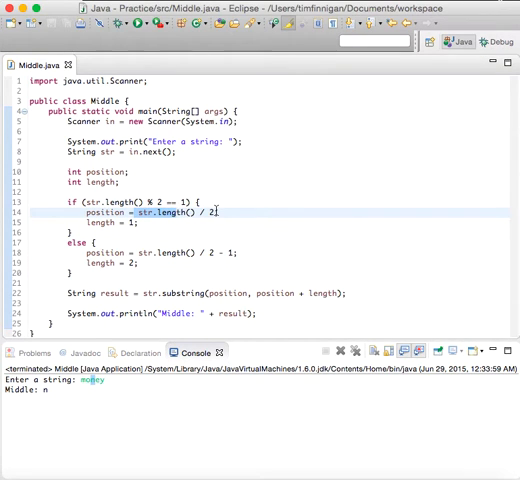